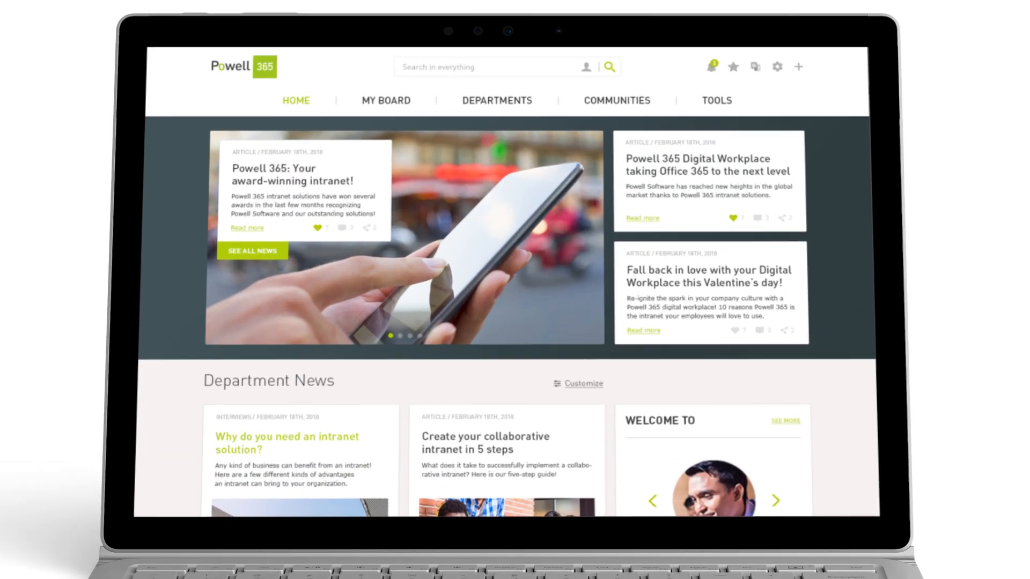
Scroll down through the Powell 365 intranet home page to review its content sections
scroll(down, 3)
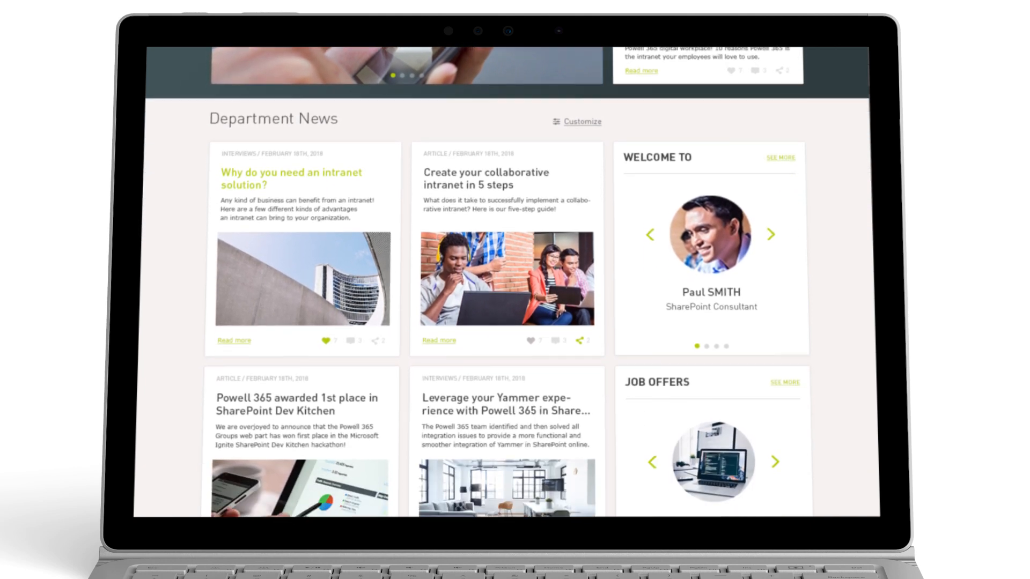
scroll(down, 3)
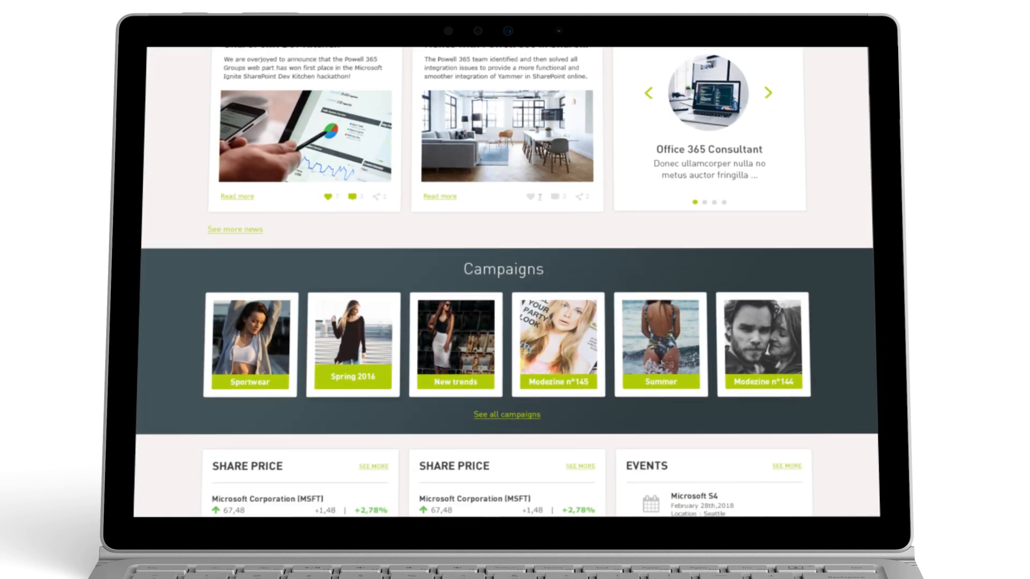
scroll(down, 3)
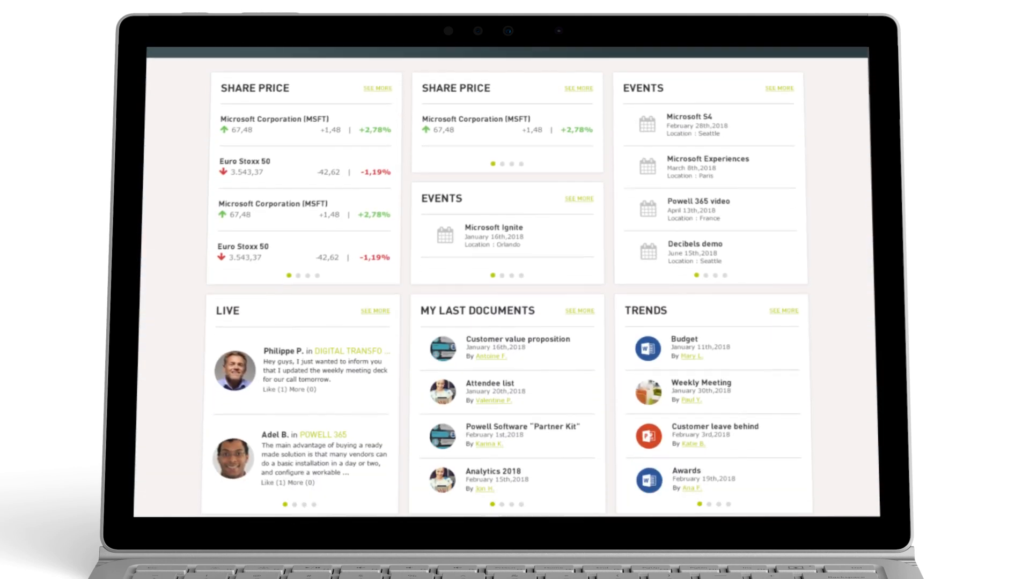
scroll(down, 3)
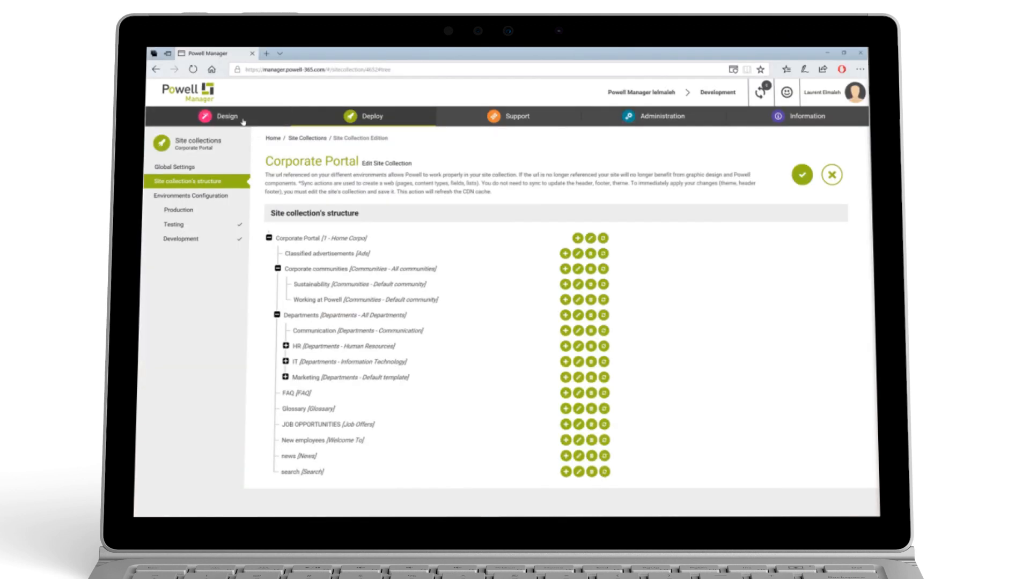
From Design > Sites, edit the HR sub web and bring up its site template choices
click(227, 116)
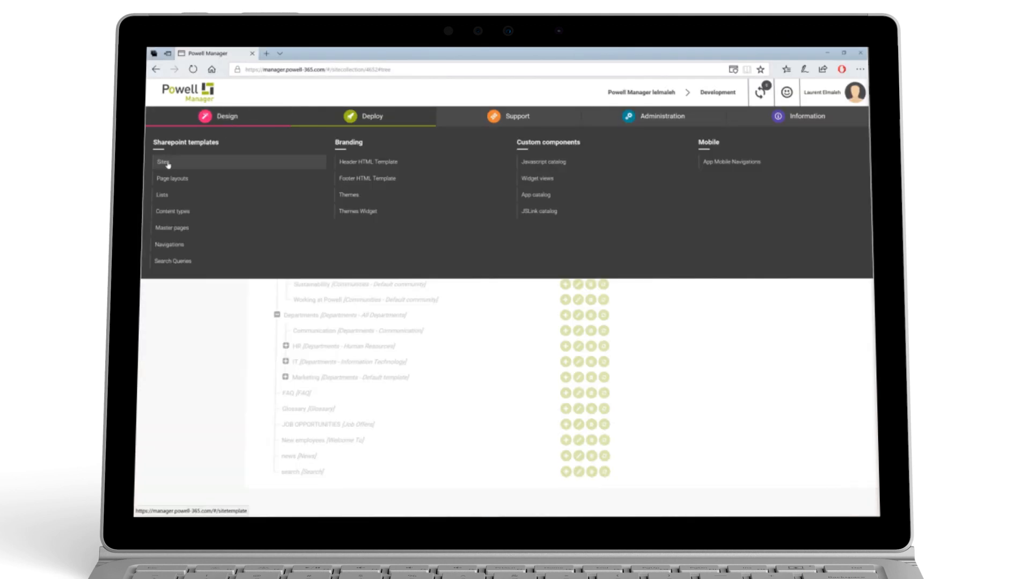
click(163, 162)
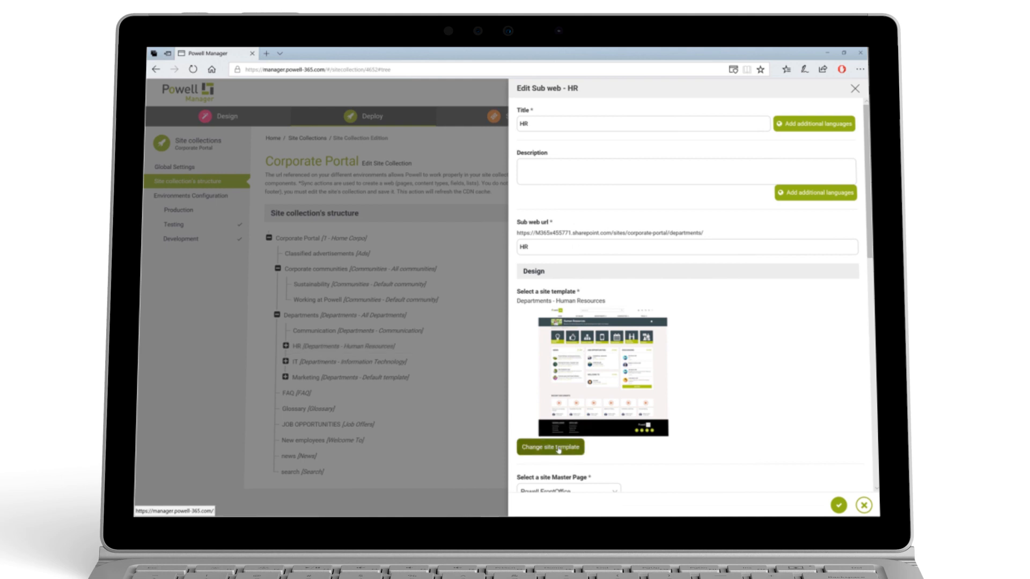
click(549, 448)
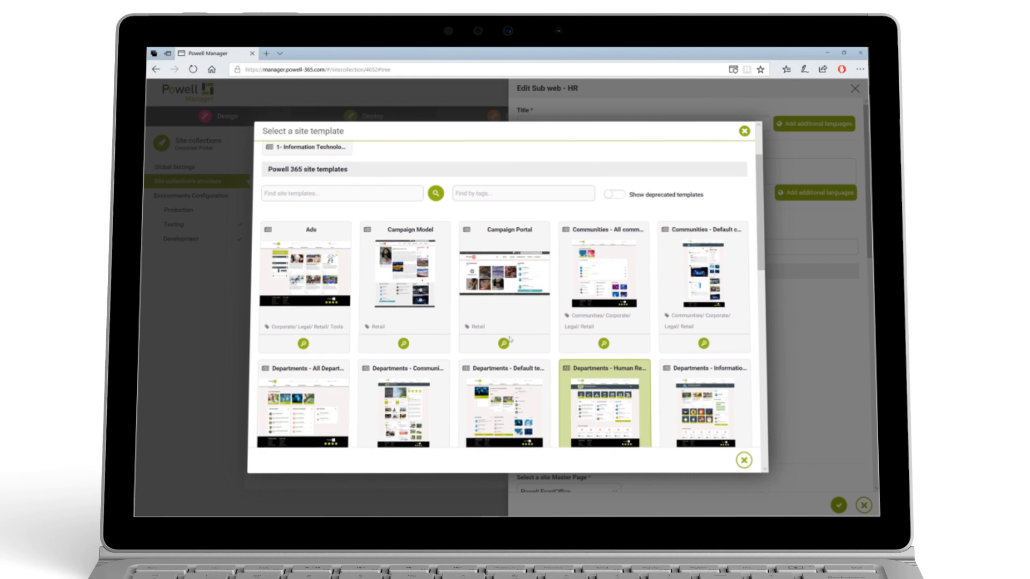
scroll(down, 3)
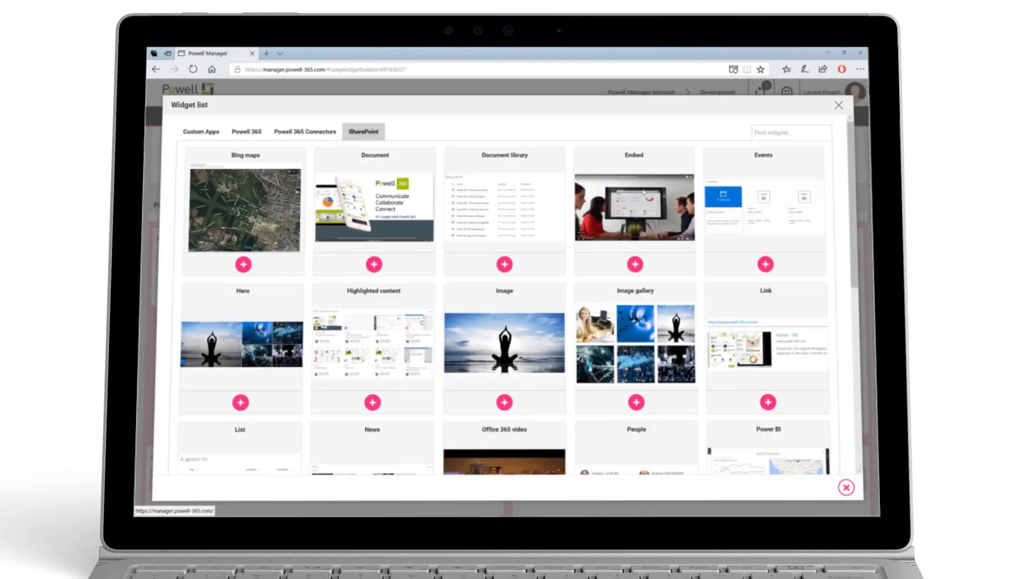
Browse the SharePoint widget list and review the theme's top action bar colour settings
scroll(down, 3)
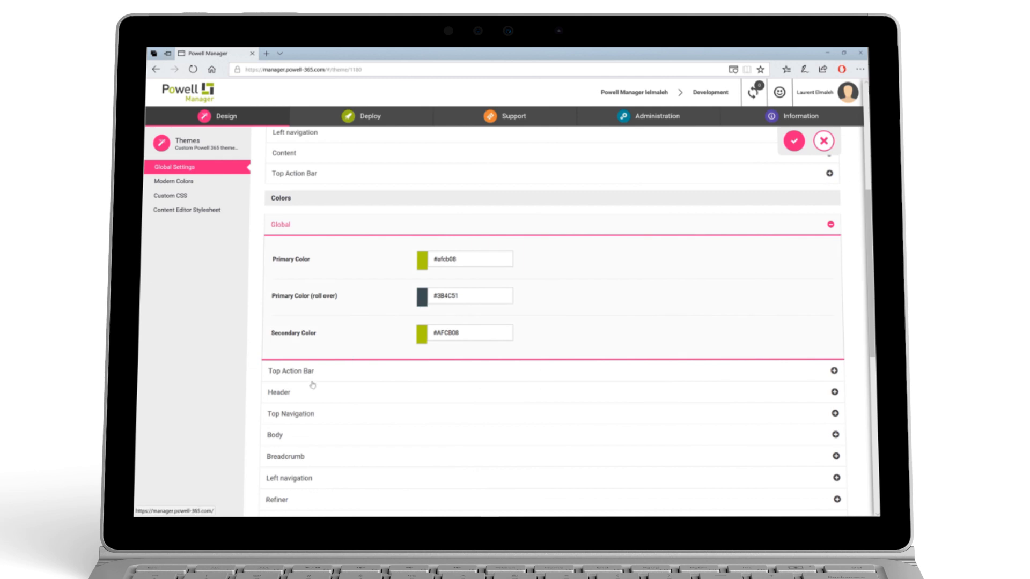
click(364, 116)
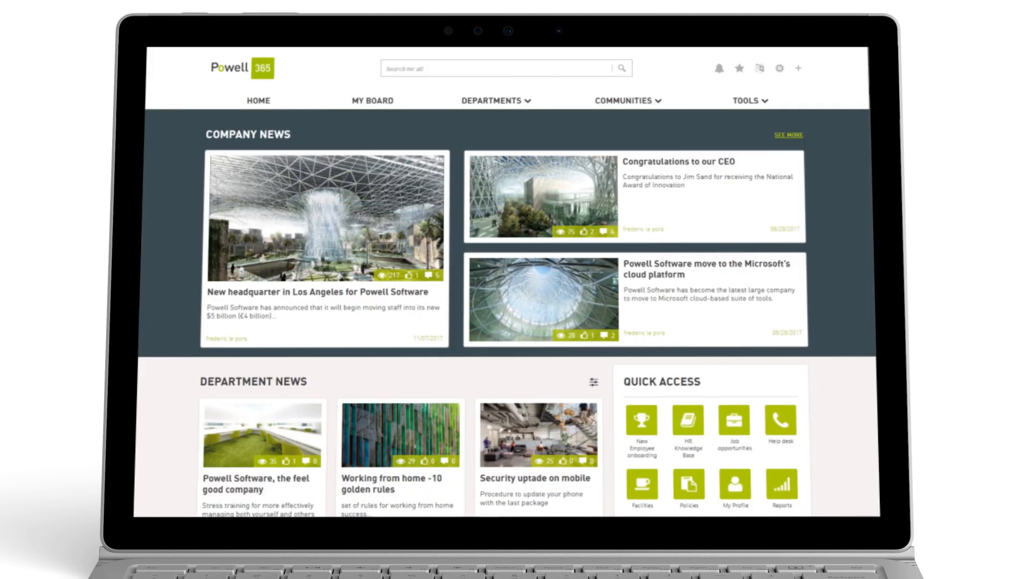
scroll(down, 3)
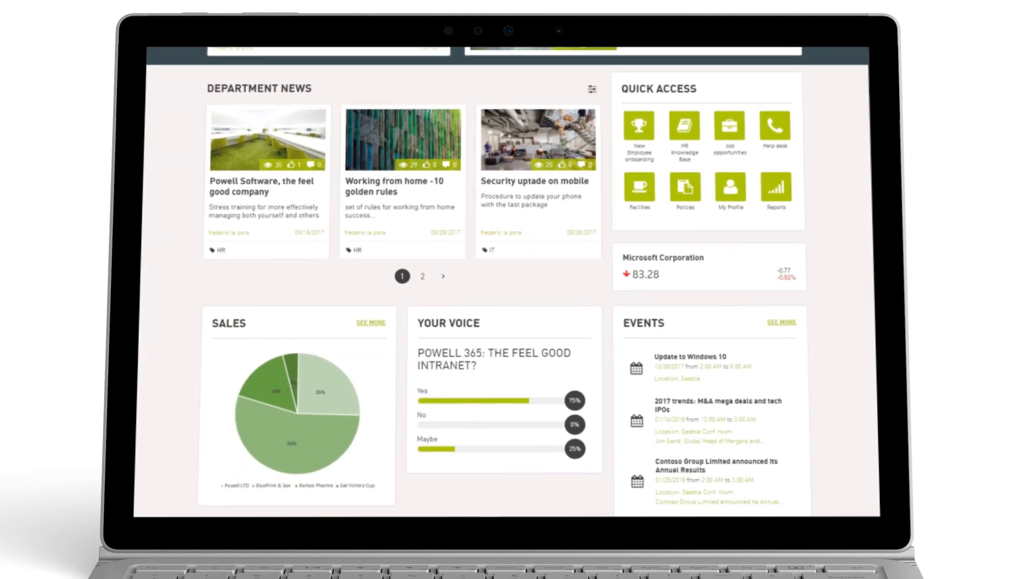
scroll(up, 3)
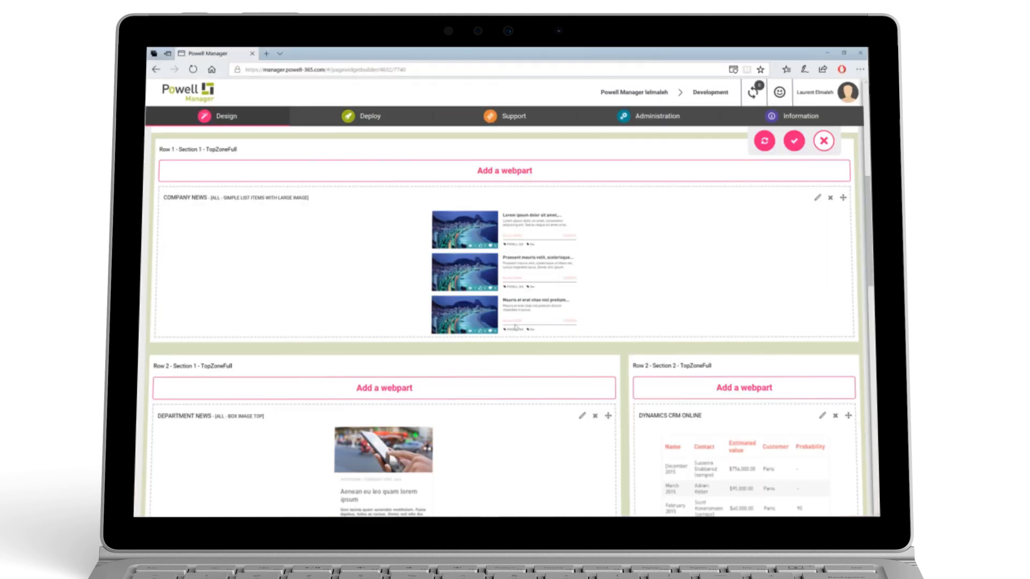
Add the Office Video web part from Powell 365 Connectors and save the home page
scroll(down, 3)
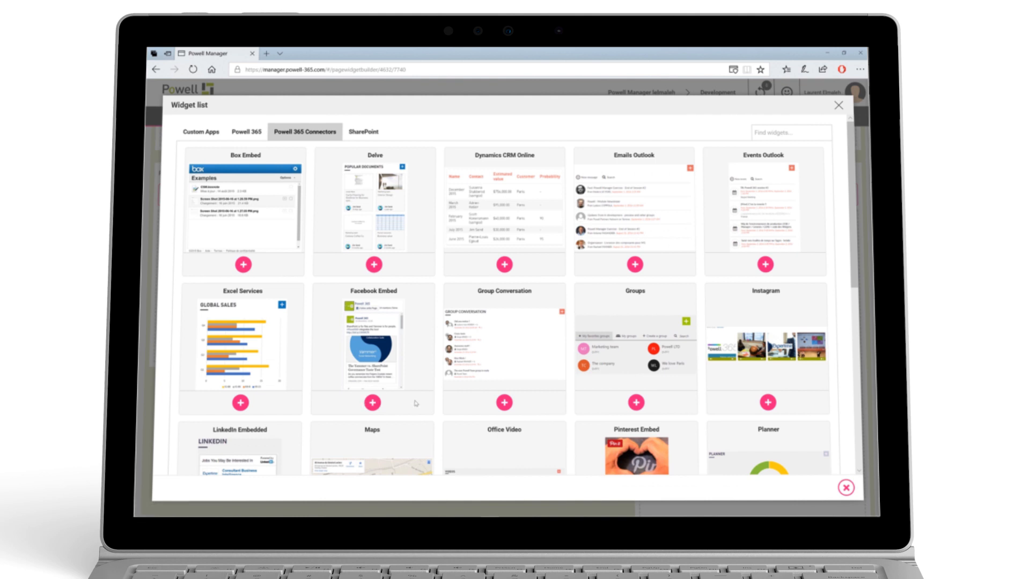
scroll(down, 3)
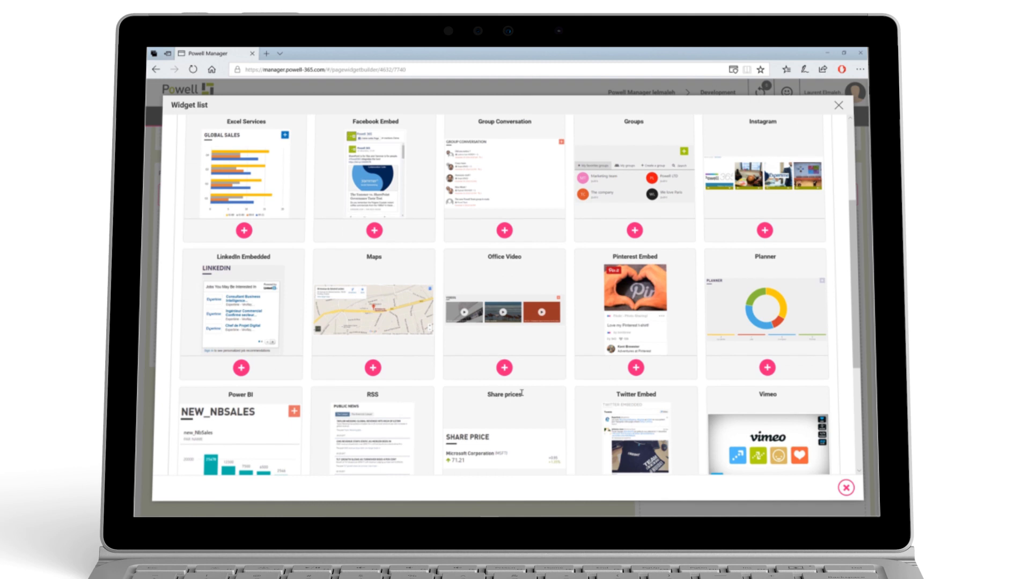
click(838, 105)
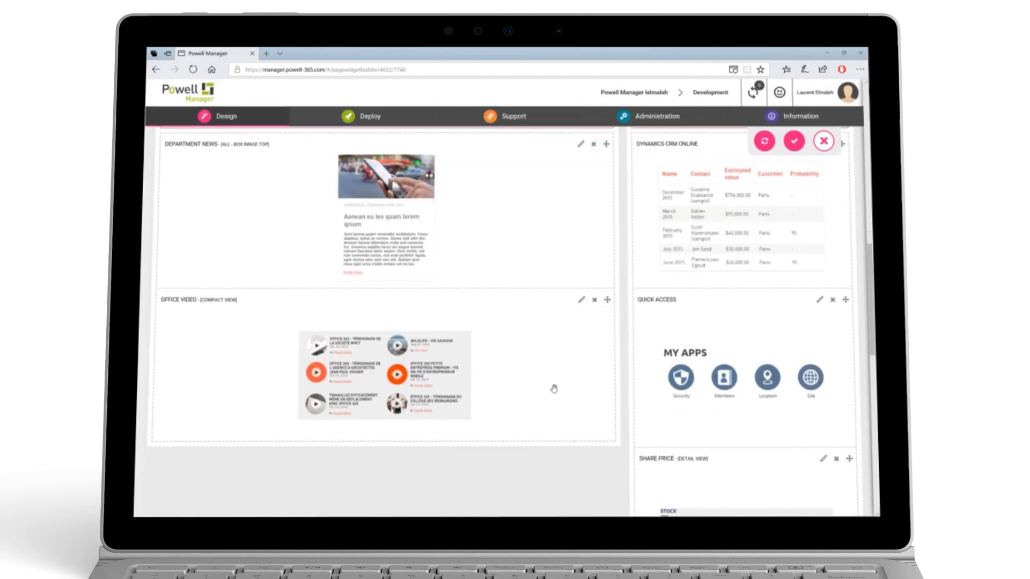
click(370, 116)
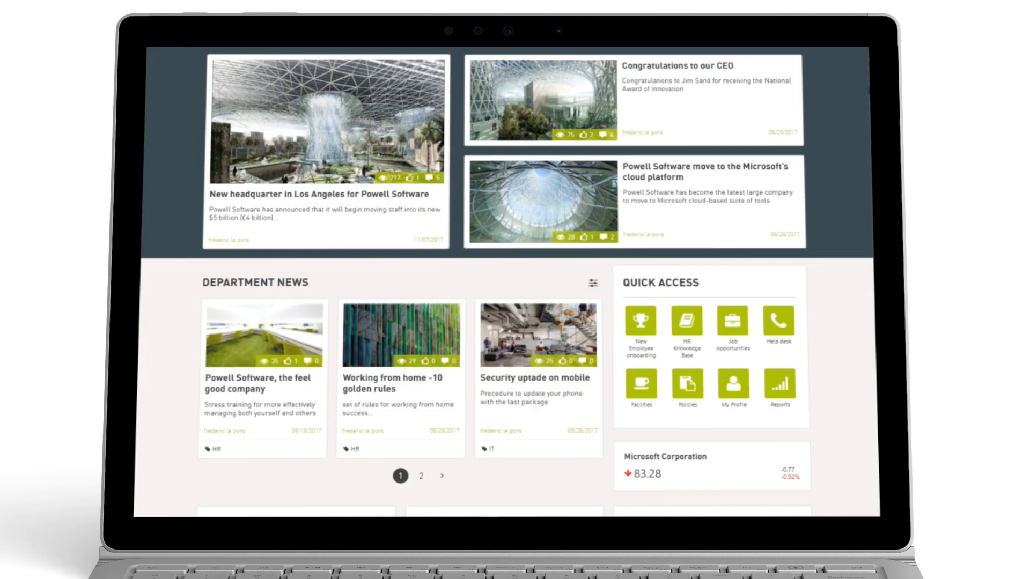
scroll(down, 3)
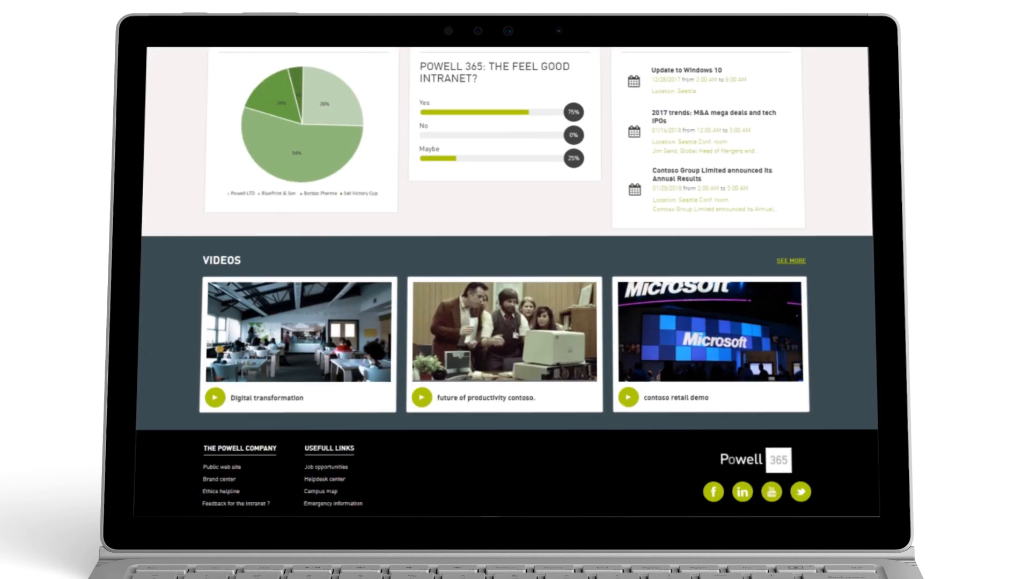